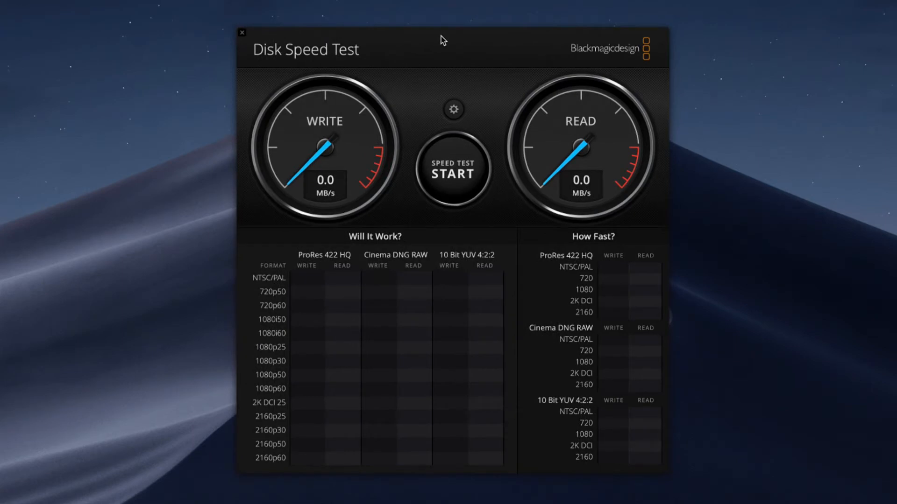
{"action": "mouse_move", "coordinate": [496, 147]}
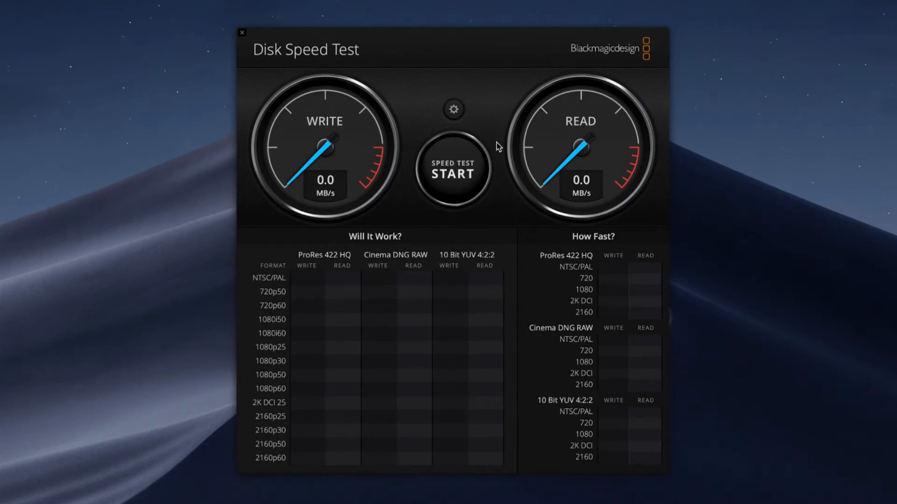